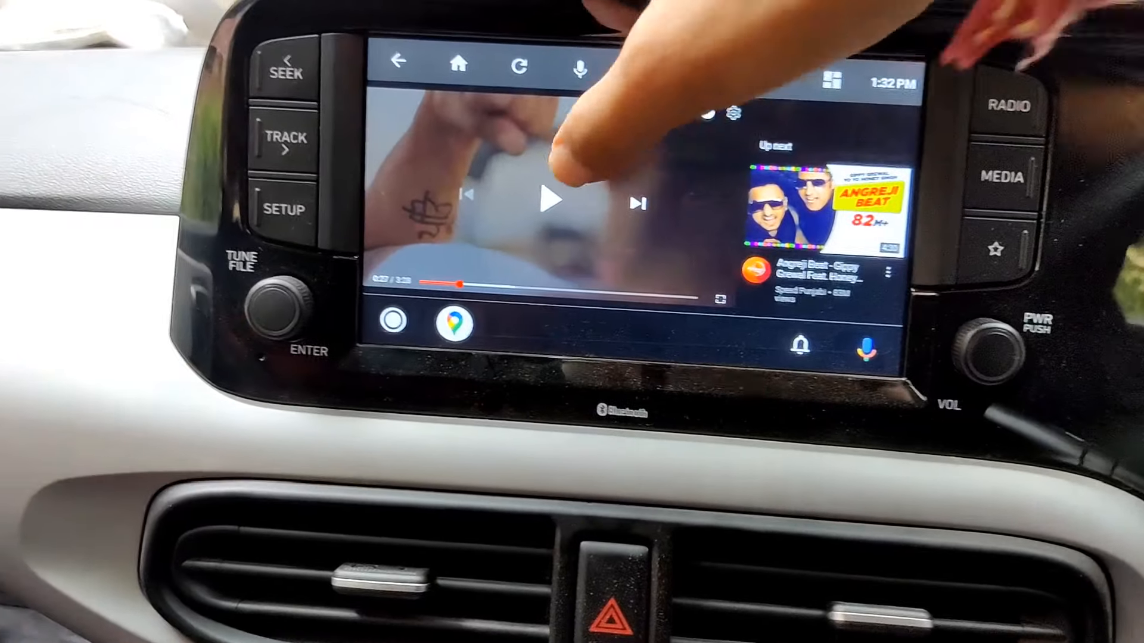
# Tap the playing Angreji Beat video on the head unit to control playback
pyautogui.click(549, 198)
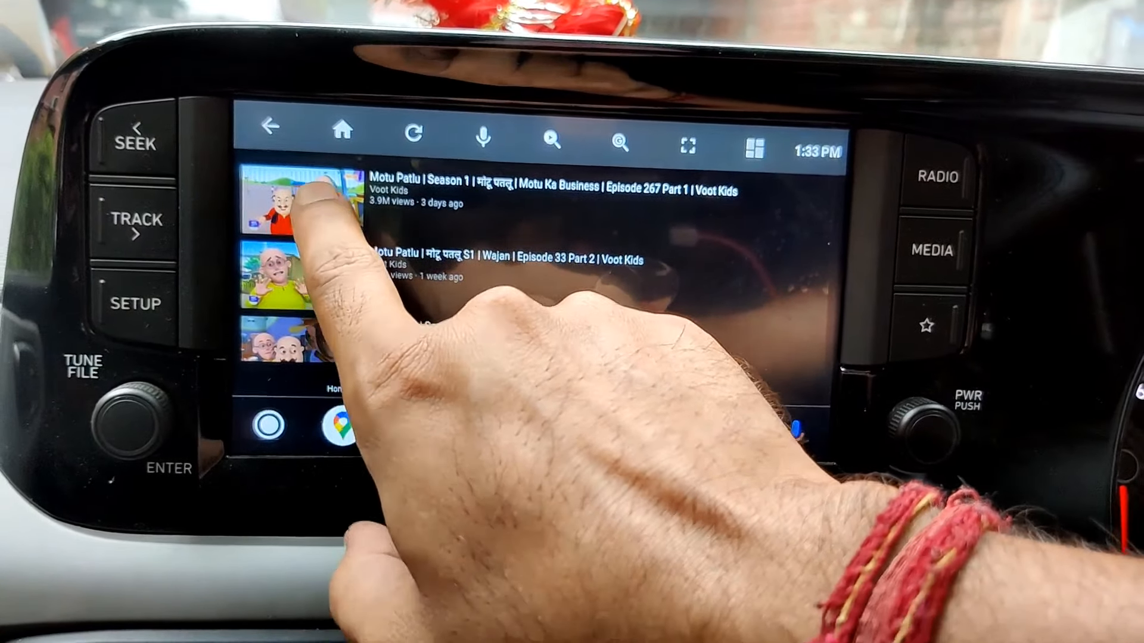
# Play the Motu Patlu Season 1 episode from the car screen list
pyautogui.click(314, 204)
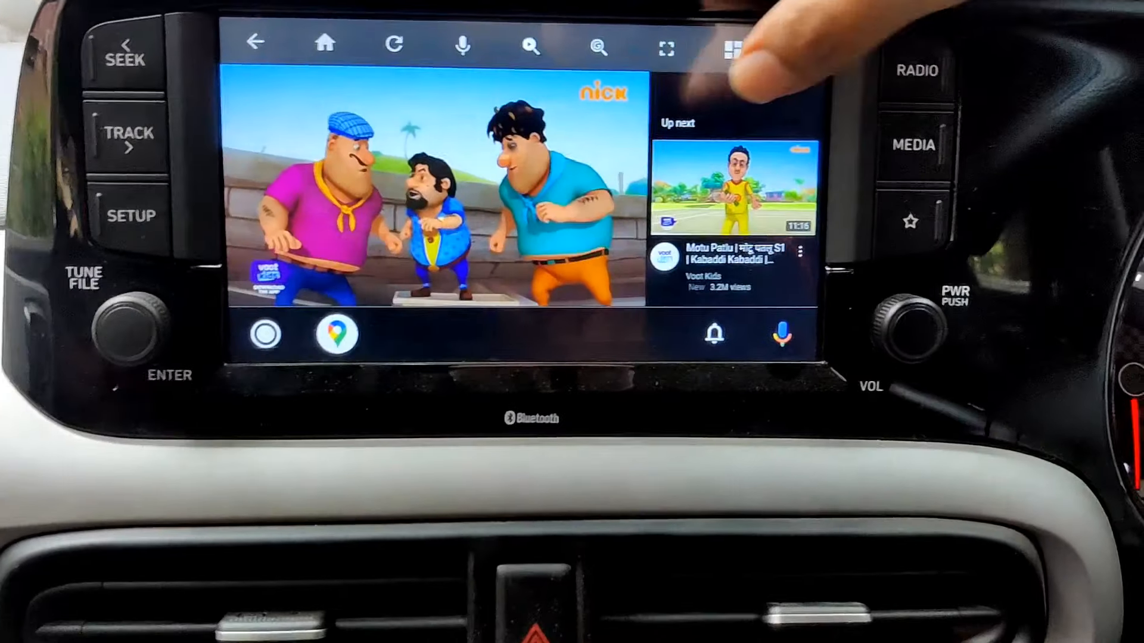
pyautogui.click(438, 183)
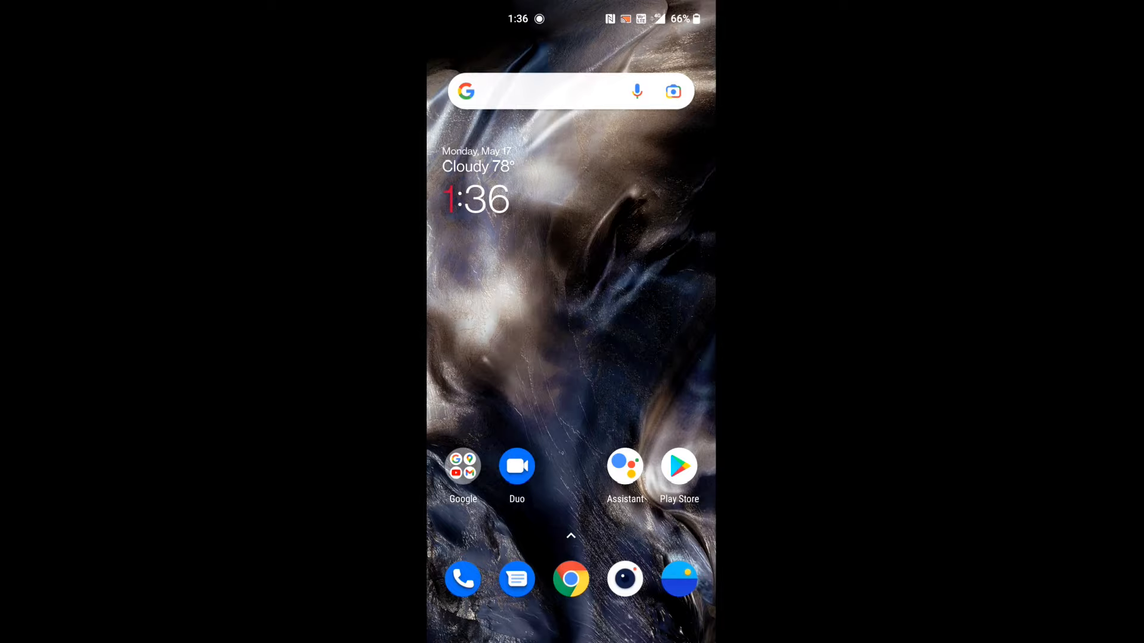
# Search Play Store for 'android auto' and open the Android Auto for phone screens listing
pyautogui.click(678, 466)
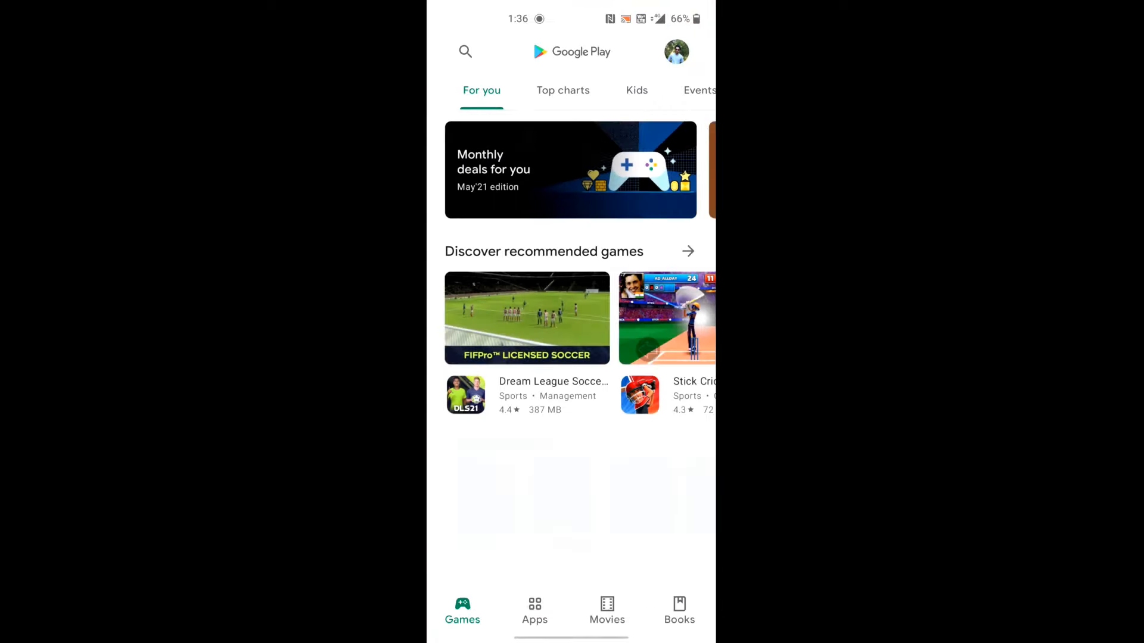
pyautogui.click(464, 51)
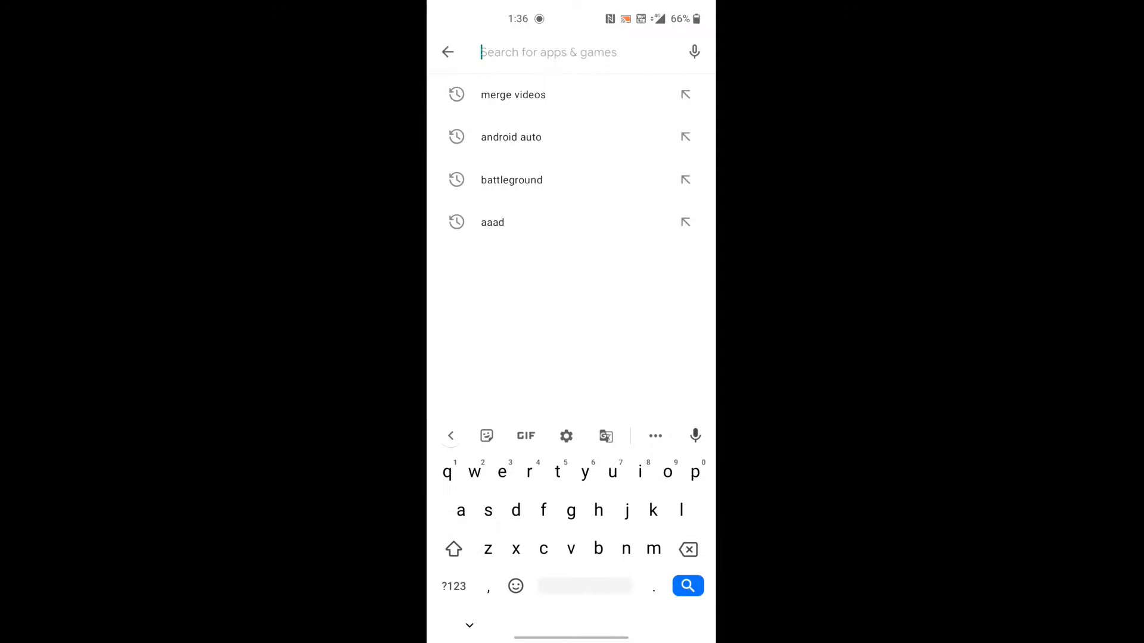
pyautogui.click(511, 137)
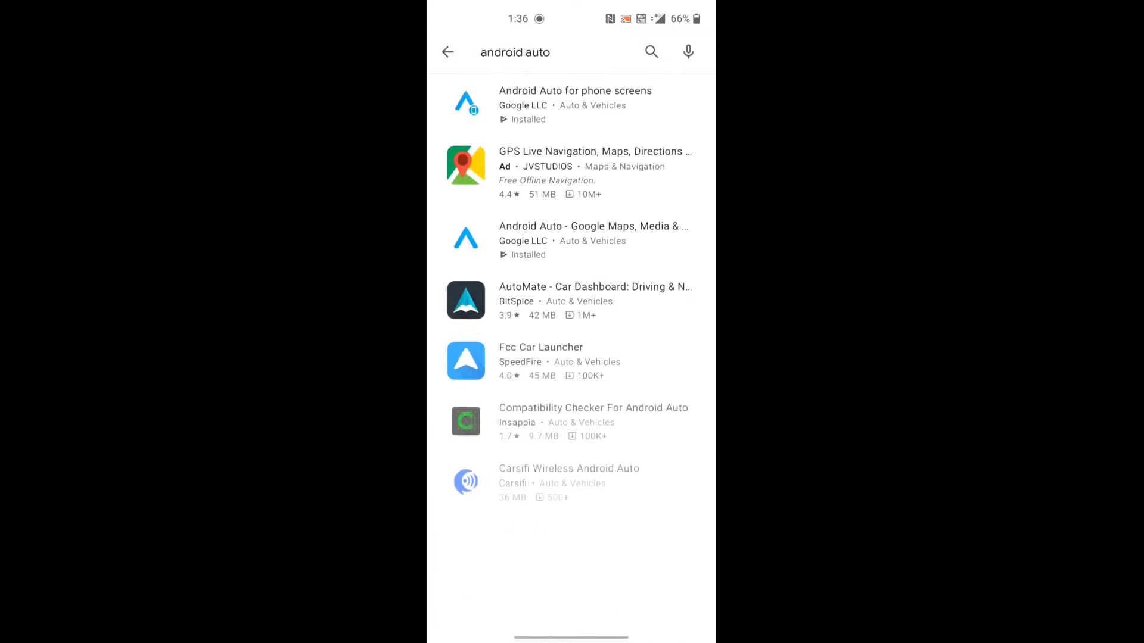
pyautogui.scroll(-3)
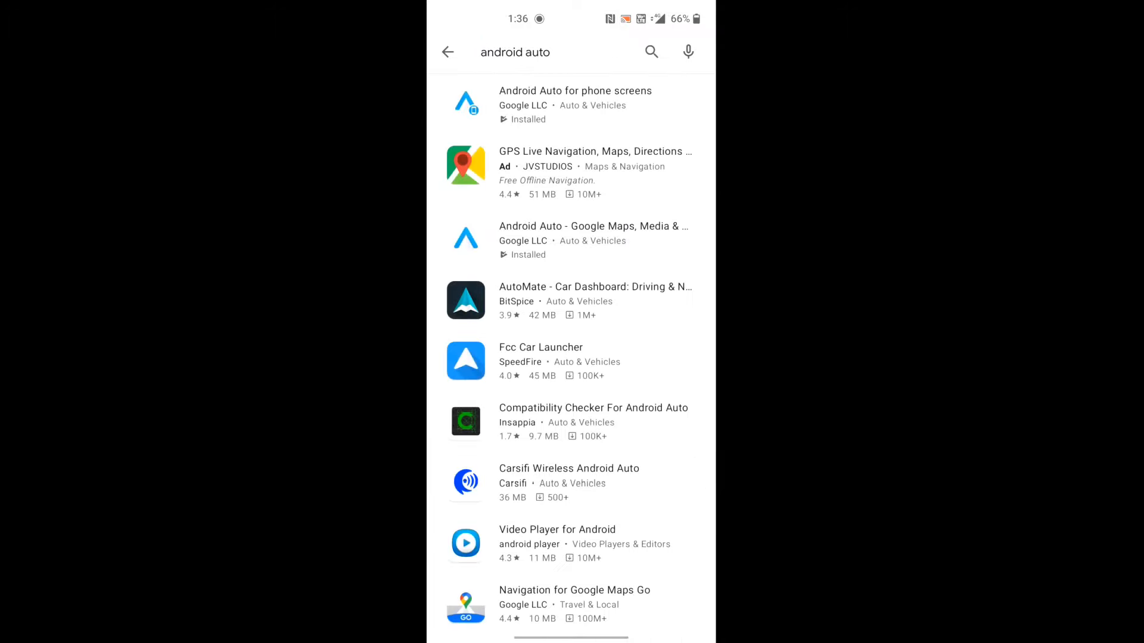
pyautogui.click(591, 237)
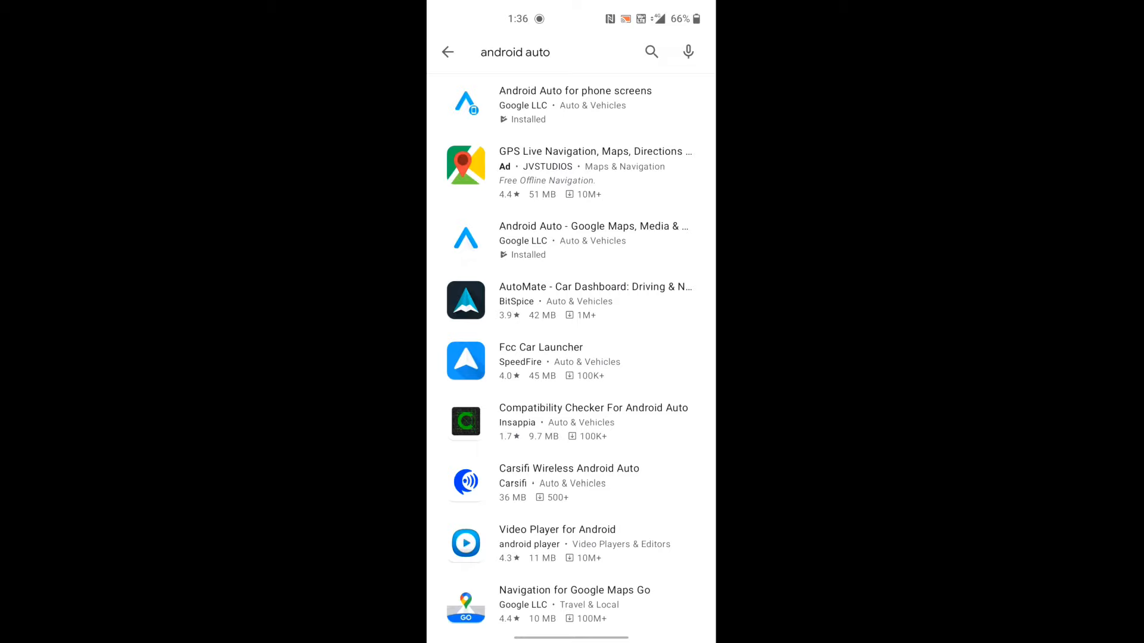
pyautogui.click(575, 104)
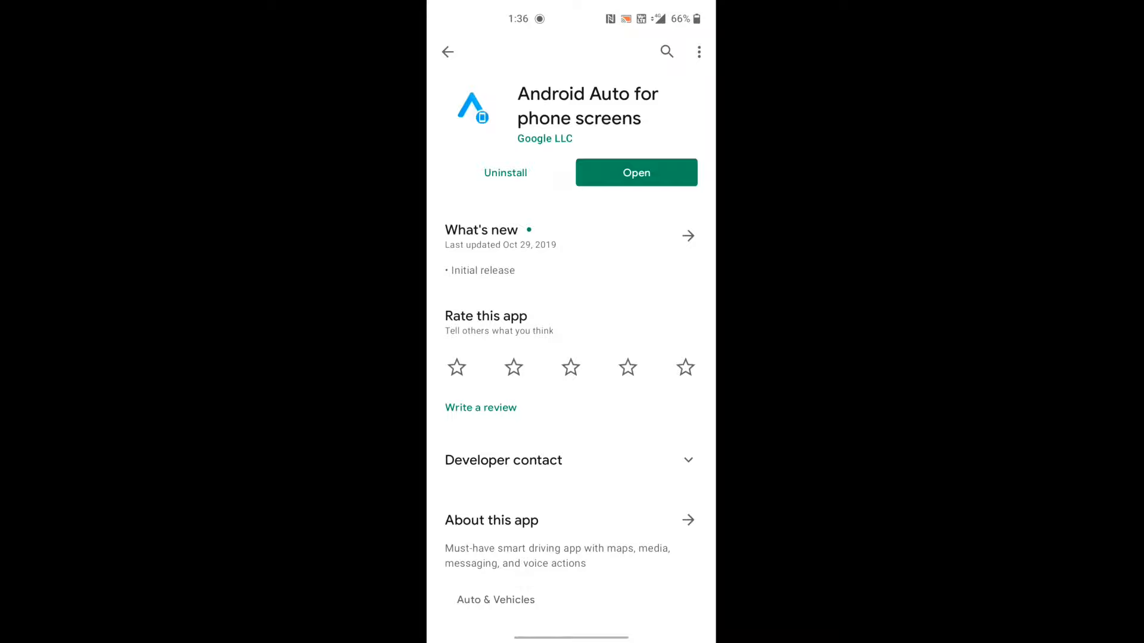
# Launch Android Auto for phone screens and scroll its settings down to version information
pyautogui.click(636, 173)
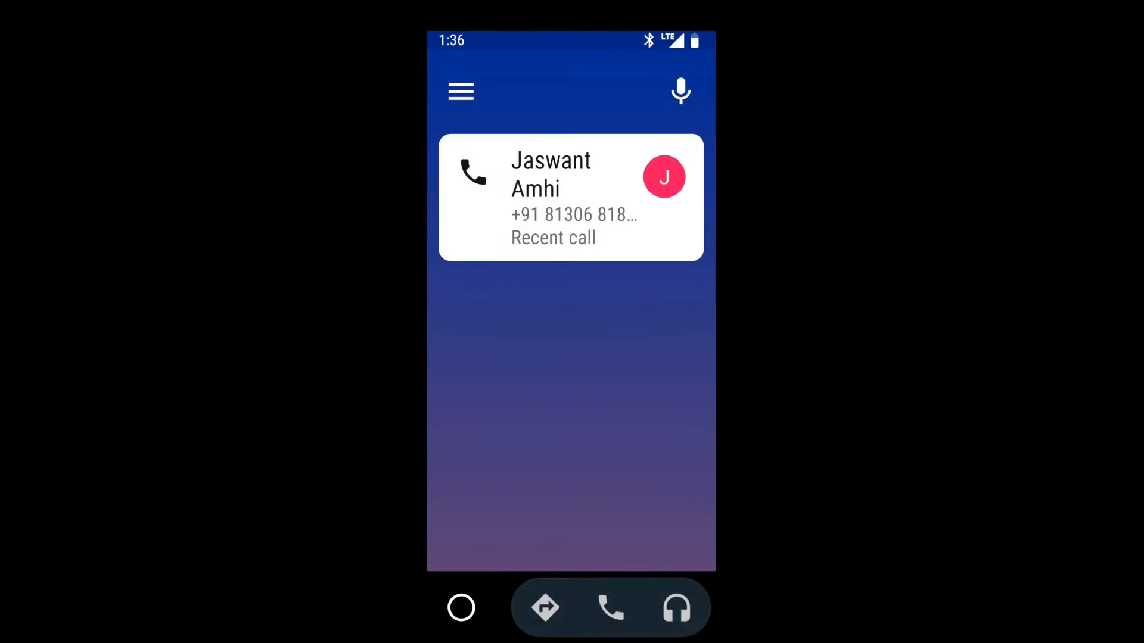
pyautogui.click(460, 90)
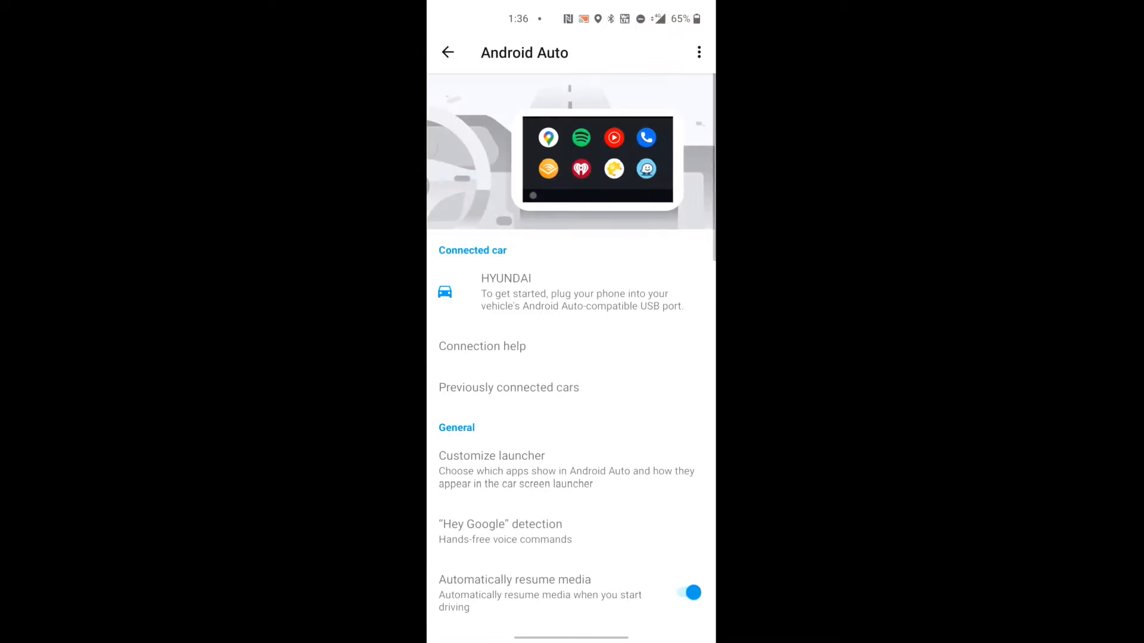
pyautogui.scroll(-3)
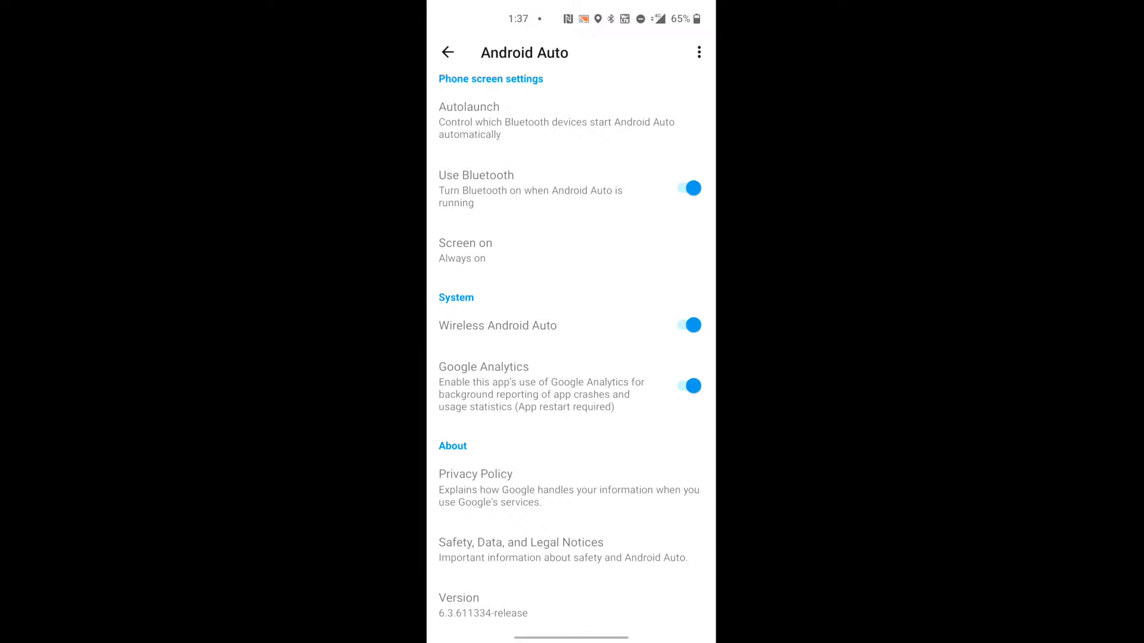
pyautogui.scroll(-3)
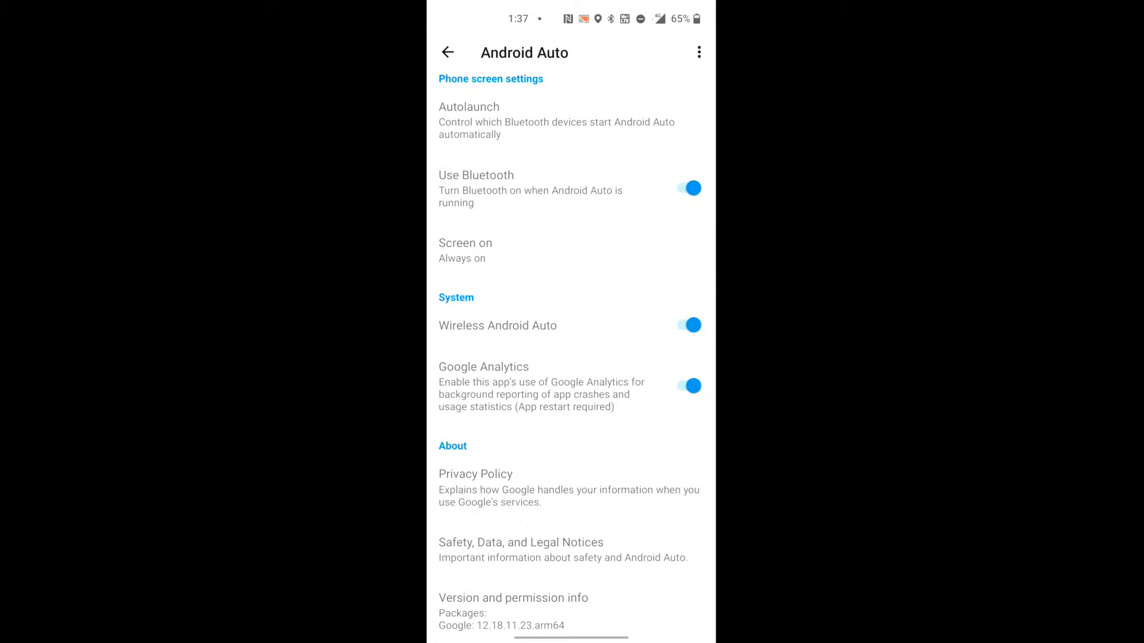
# Enable Unknown sources in Android Auto's developer settings via the three-dot menu
pyautogui.click(696, 52)
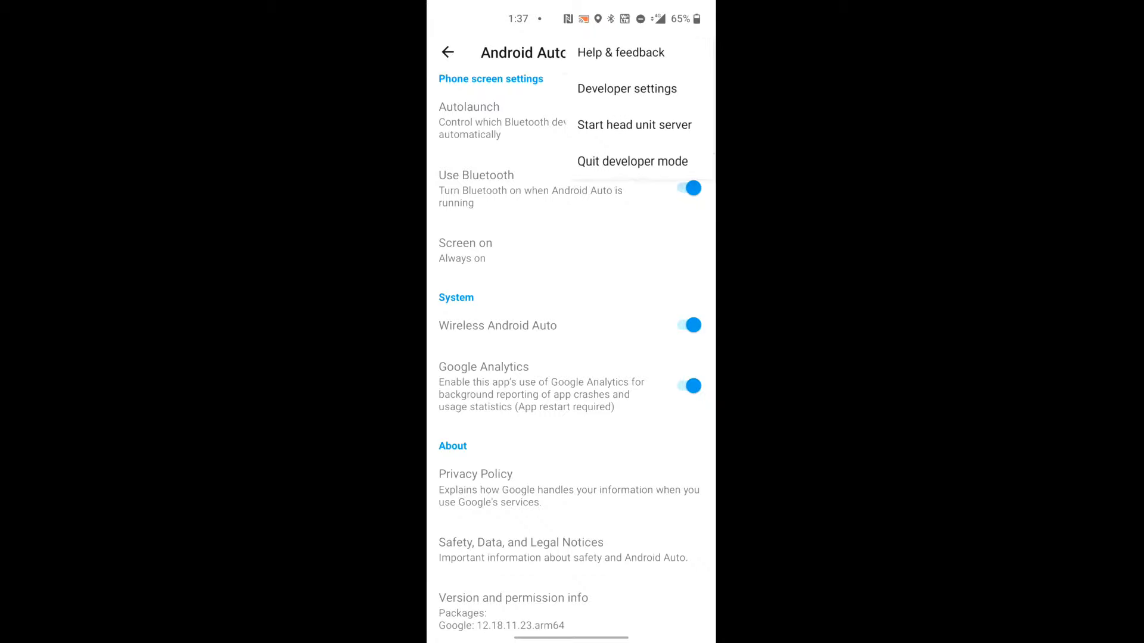
pyautogui.click(627, 89)
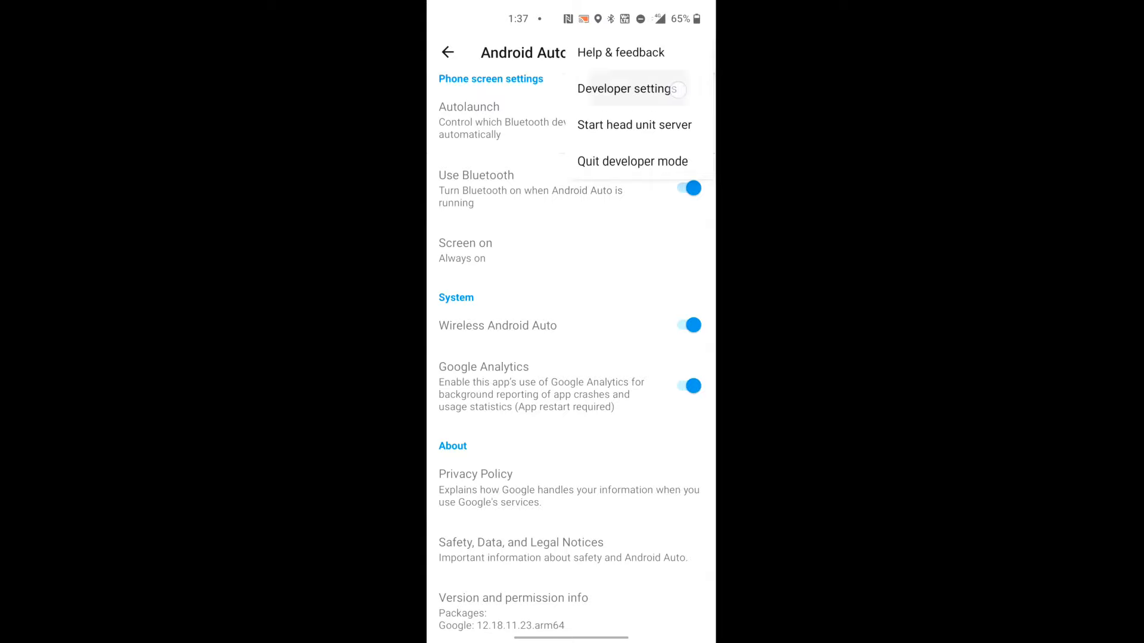
pyautogui.click(626, 88)
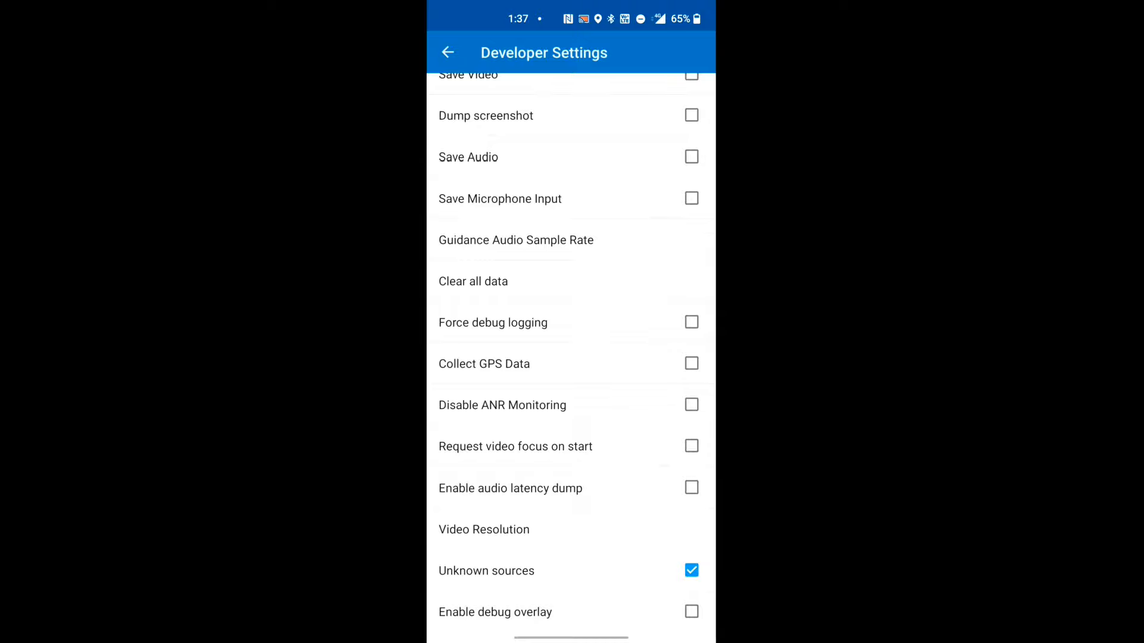
pyautogui.scroll(-3)
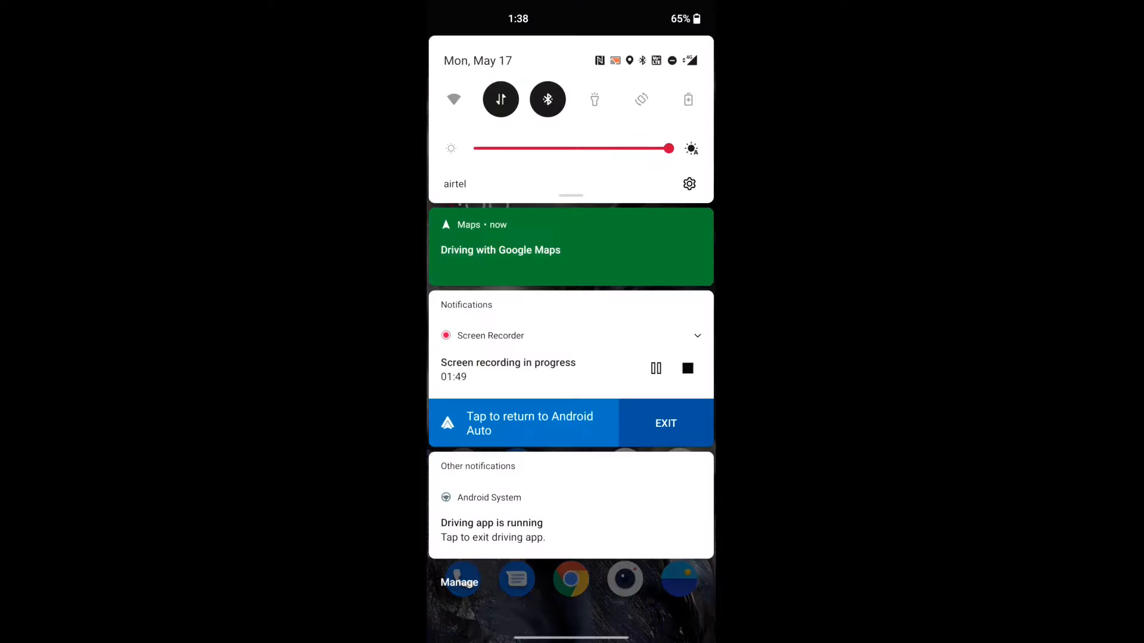
# Dismiss the notification shade to return to the system UI
pyautogui.click(546, 98)
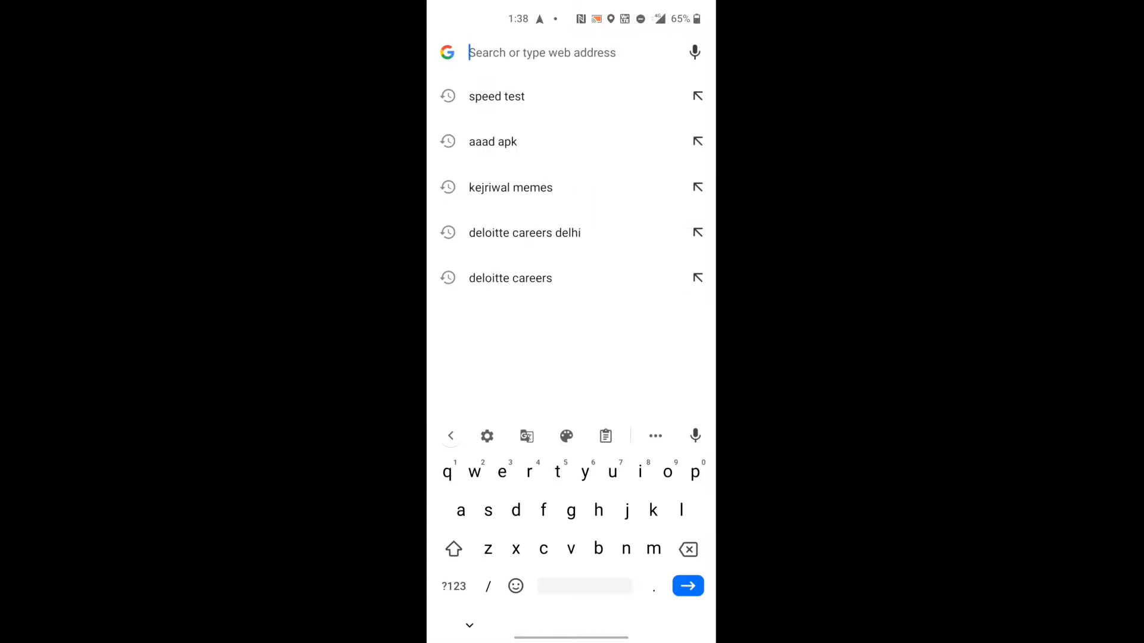
# Search Google for 'aaad apk' and scroll to the shmykelsa/AAAD GitHub result
pyautogui.click(493, 140)
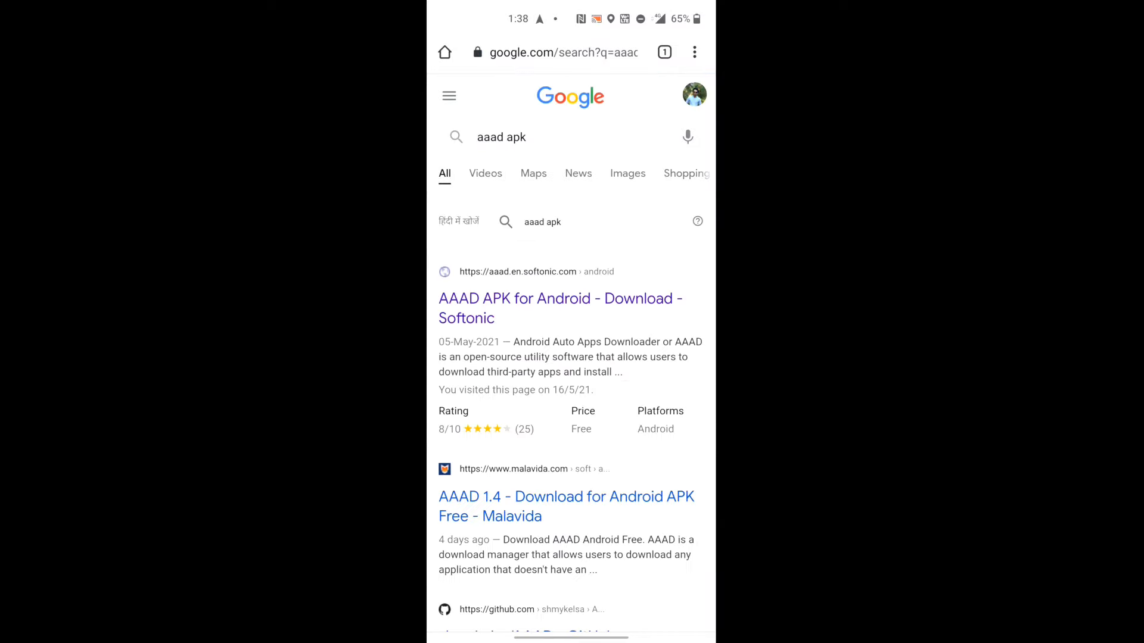
pyautogui.scroll(-3)
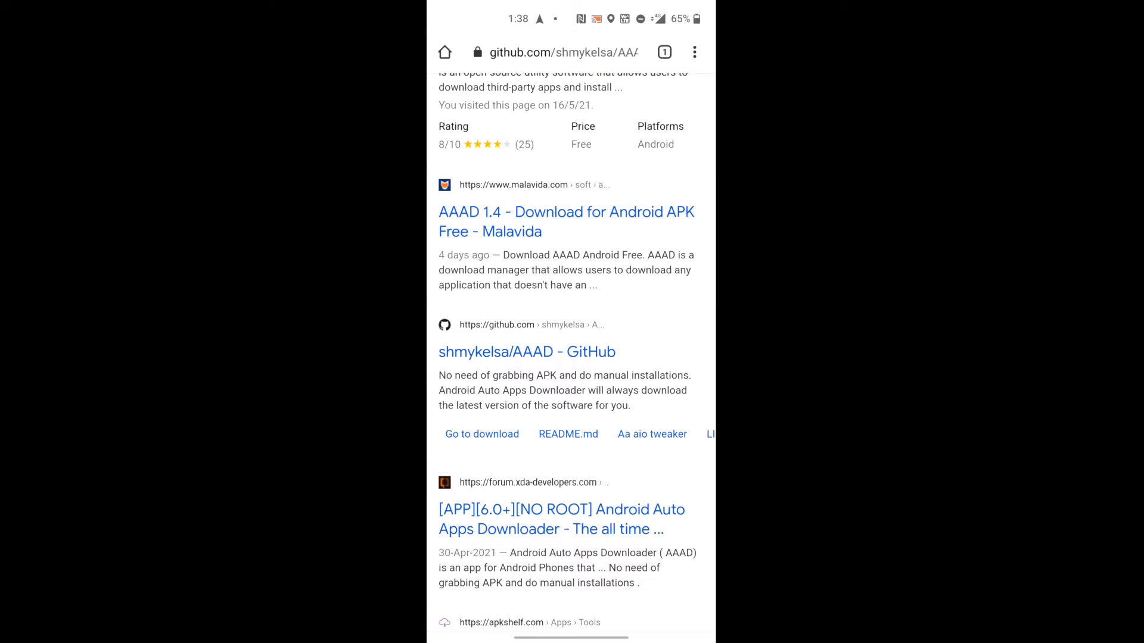
# Open the shmykelsa/AAAD repository, read the README, and go to its downloads
pyautogui.click(526, 351)
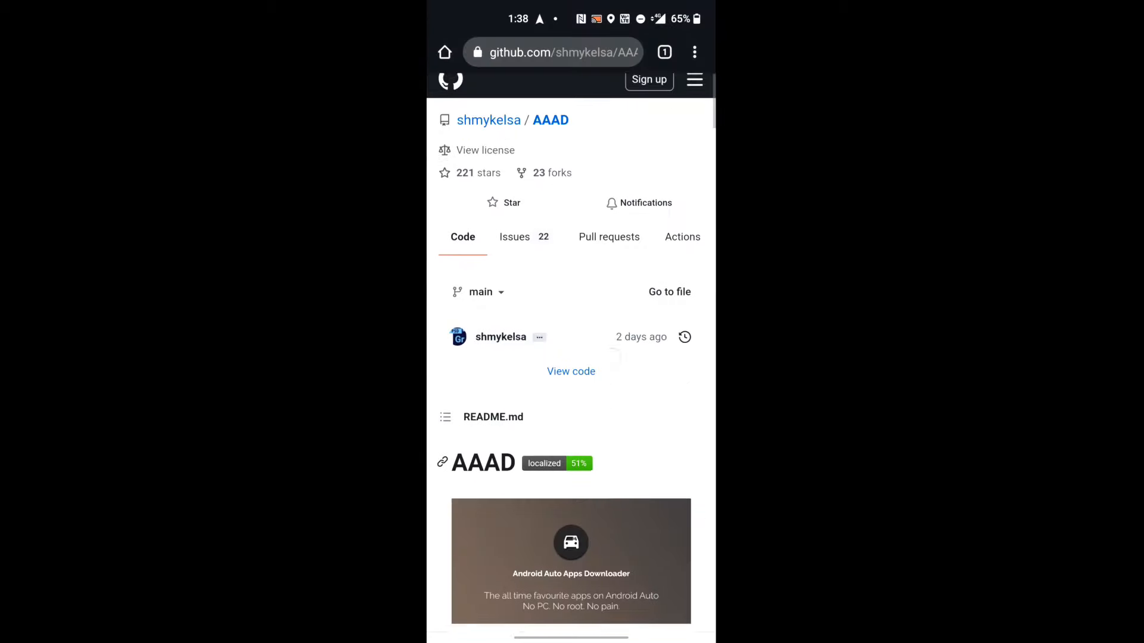
pyautogui.scroll(-3)
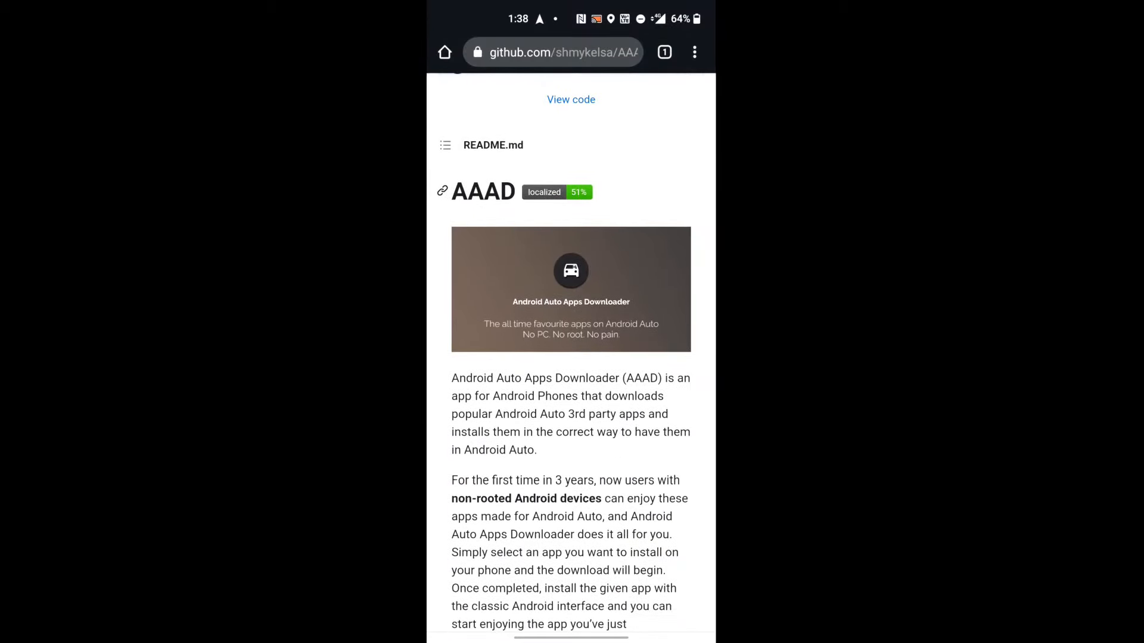
pyautogui.scroll(-3)
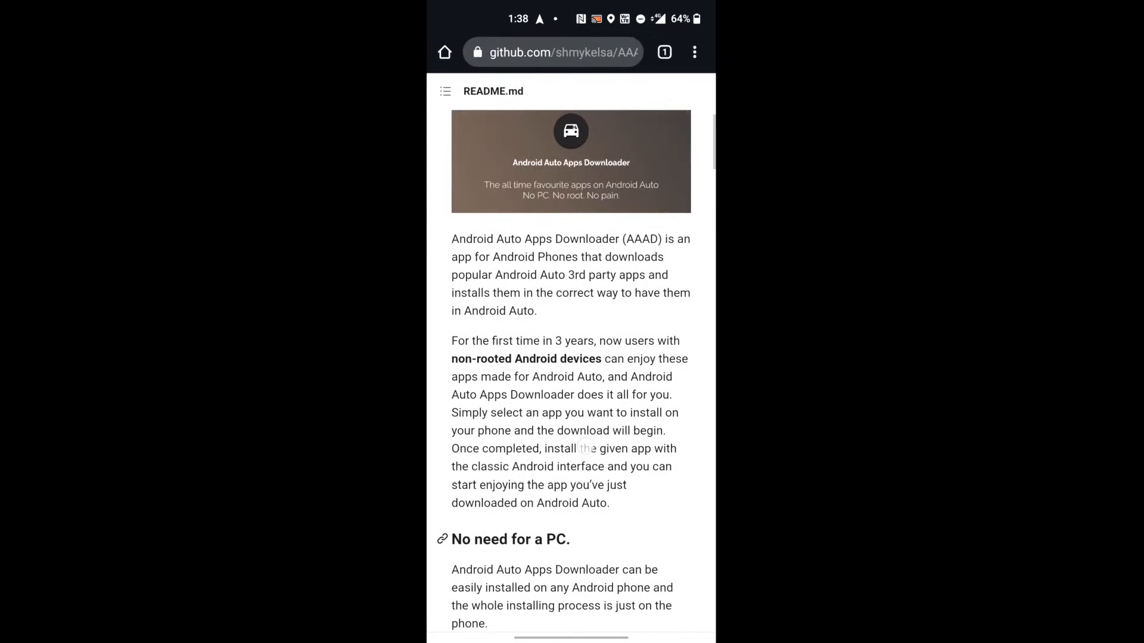
pyautogui.scroll(-3)
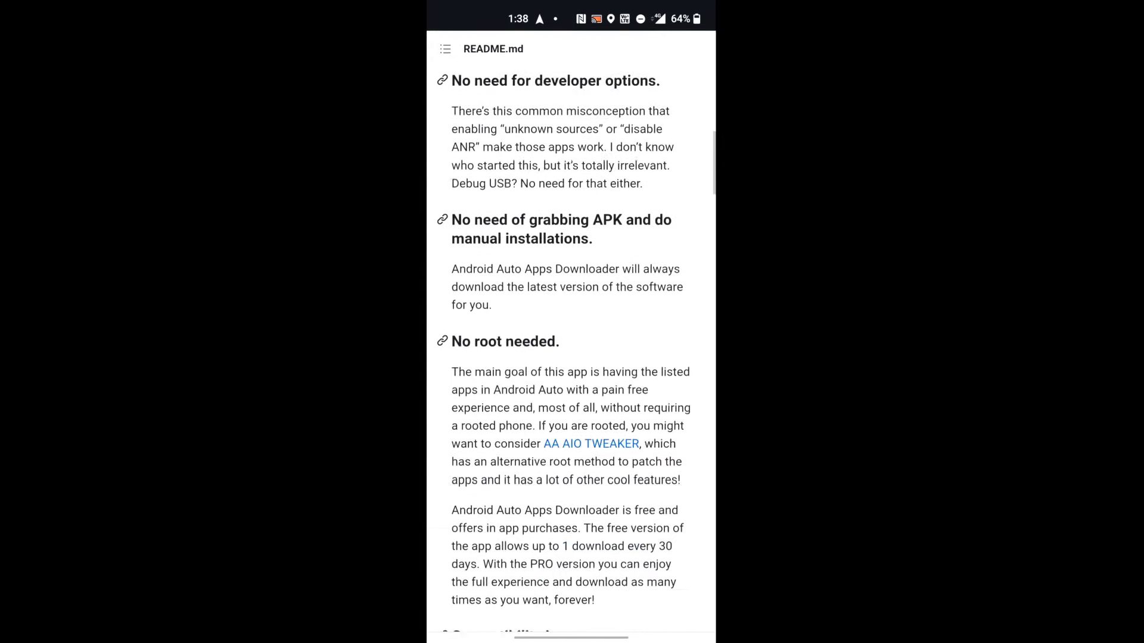
pyautogui.scroll(-3)
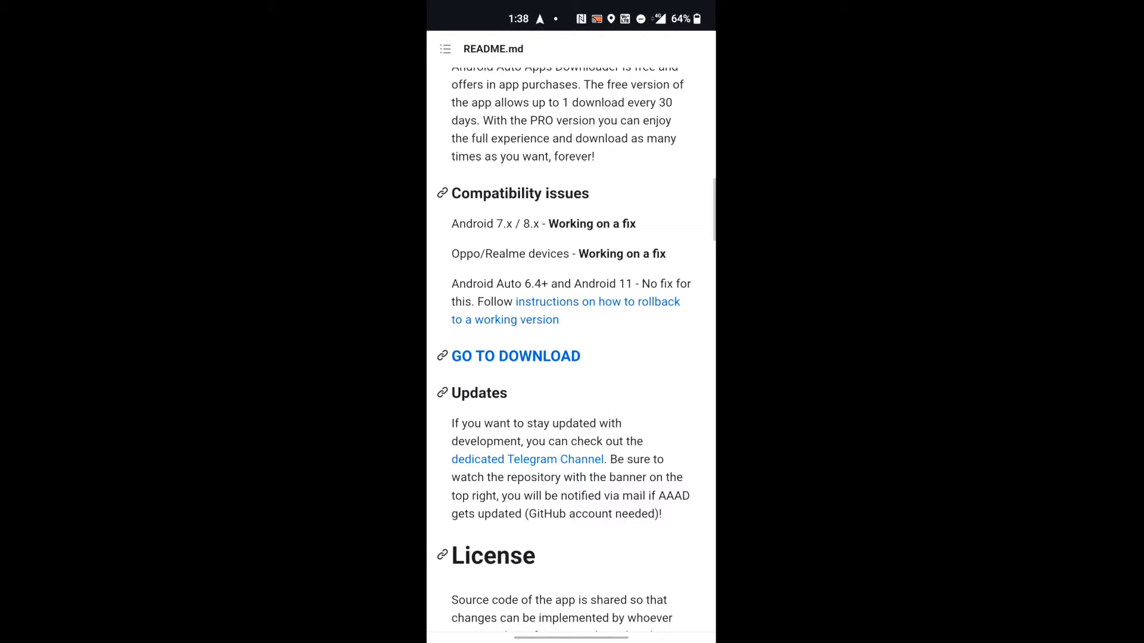
pyautogui.click(515, 357)
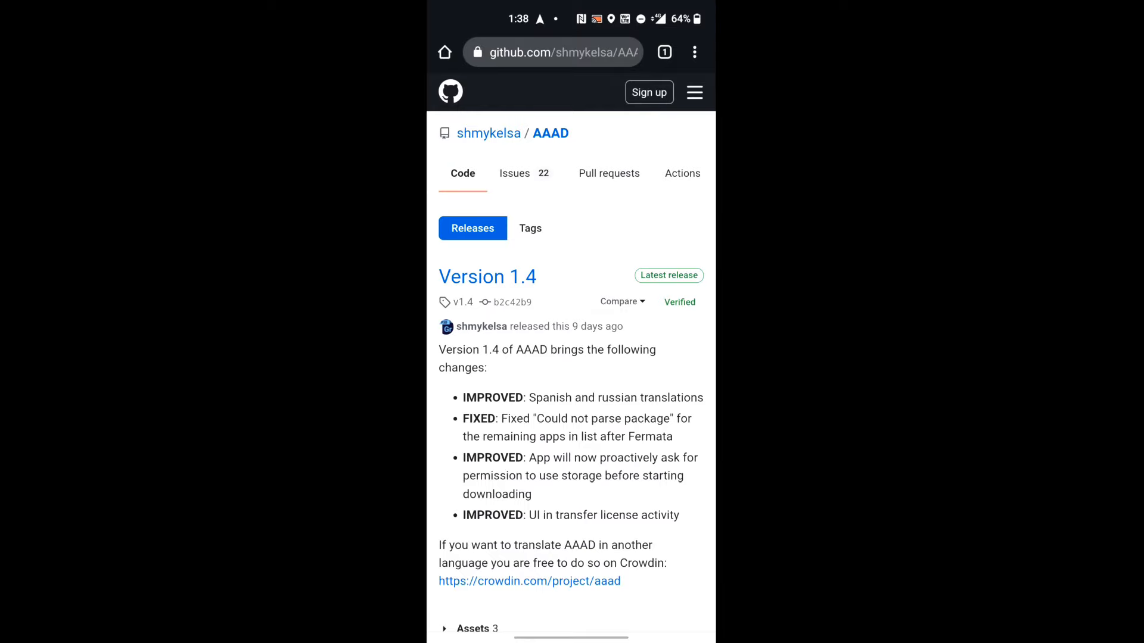
# Download AAAD-1.4-release.apk from the Version 1.4 assets, then return home
pyautogui.scroll(-3)
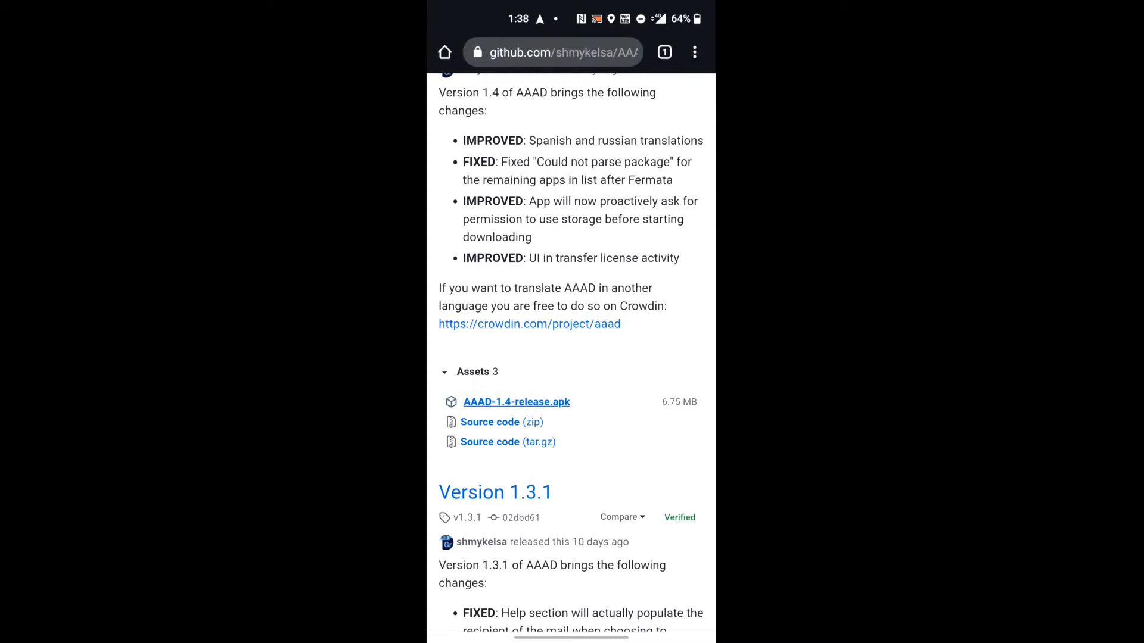
pyautogui.click(516, 402)
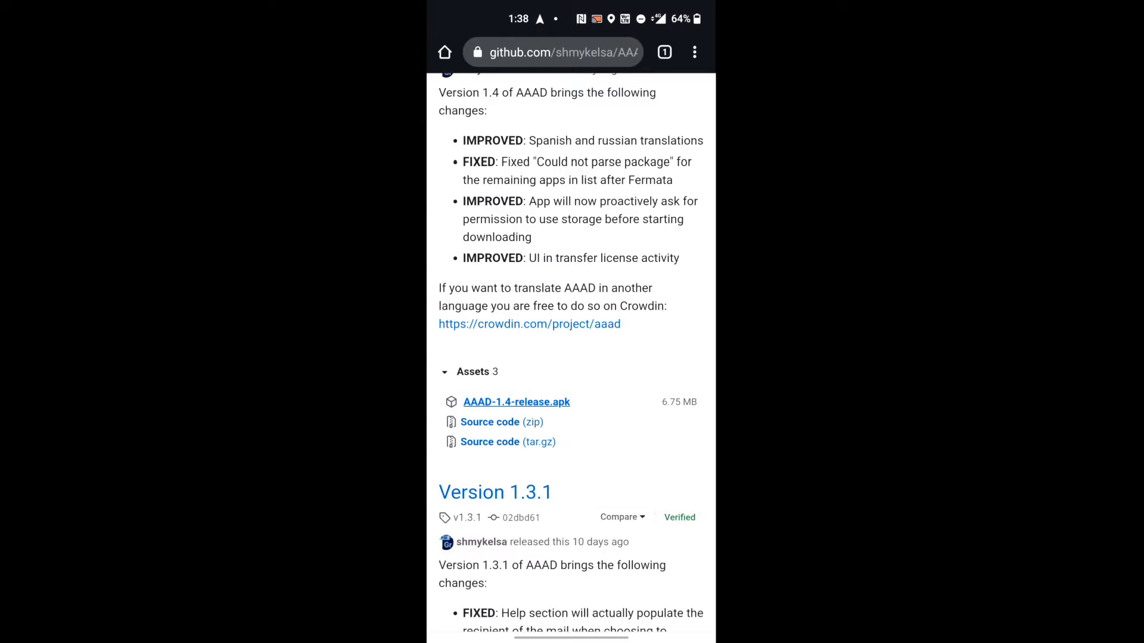
pyautogui.press('Home')
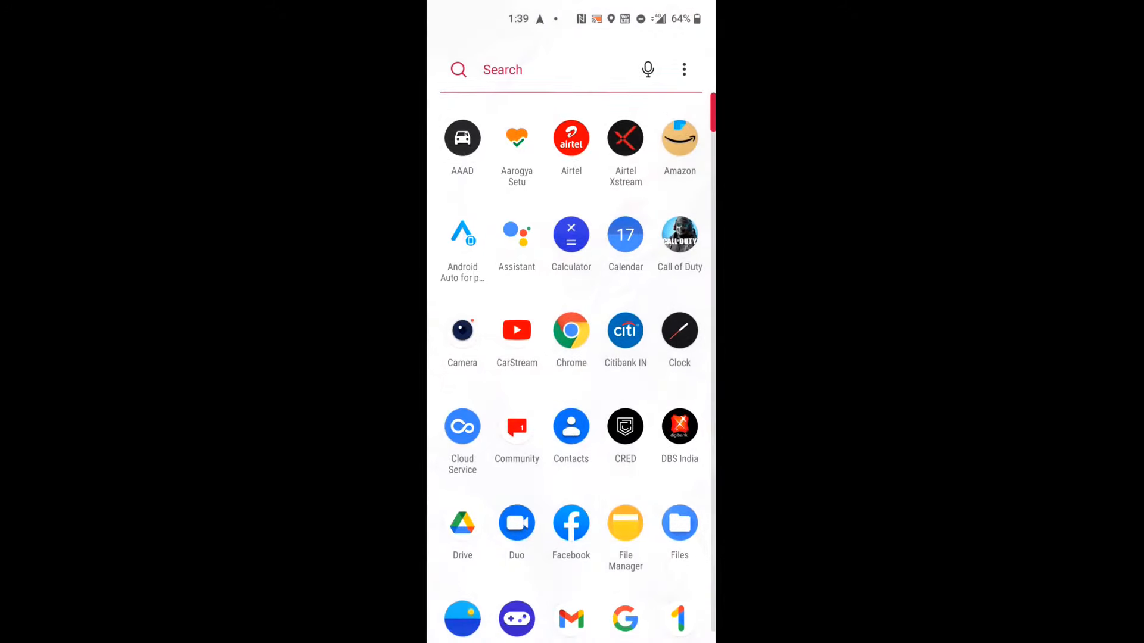
# Open the app drawer and launch CarStream from the installed apps
pyautogui.click(462, 137)
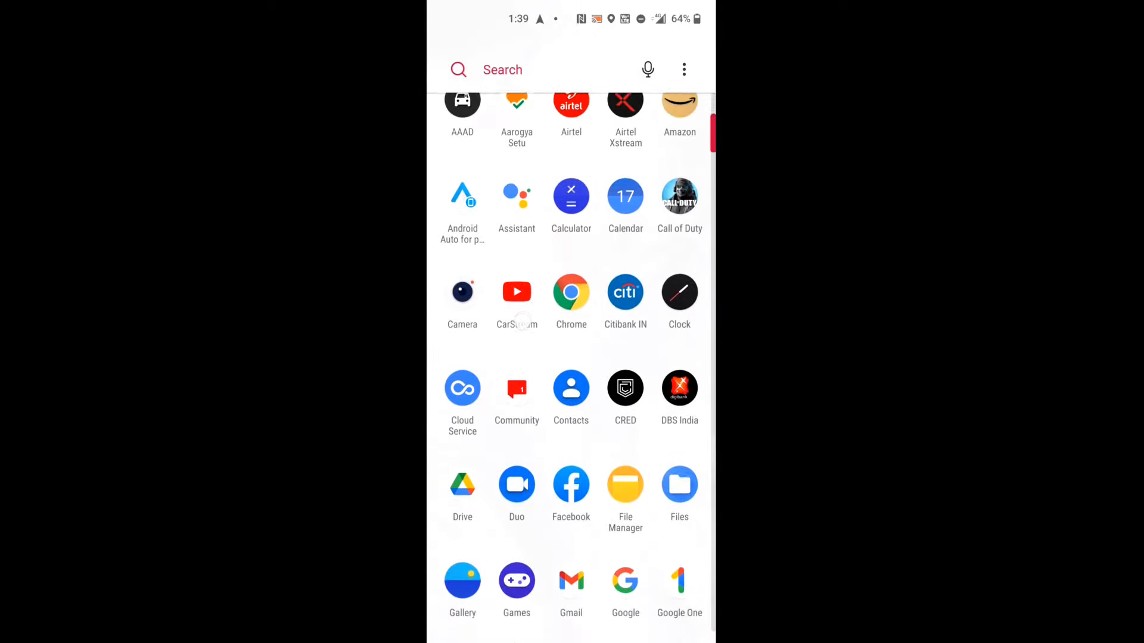
pyautogui.scroll(-3)
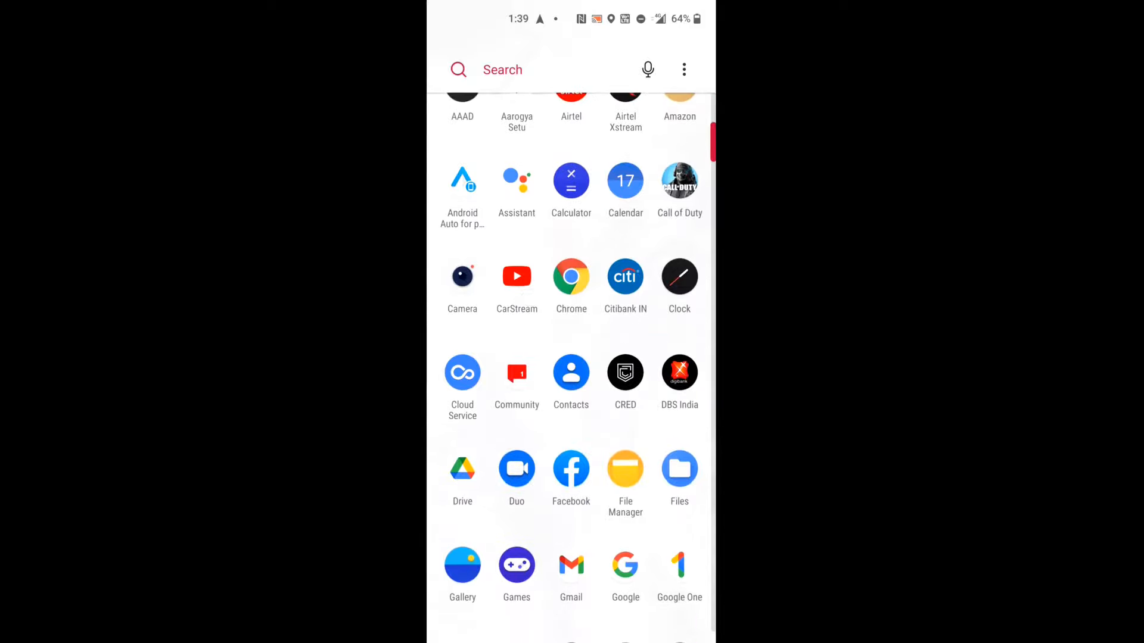
pyautogui.click(516, 277)
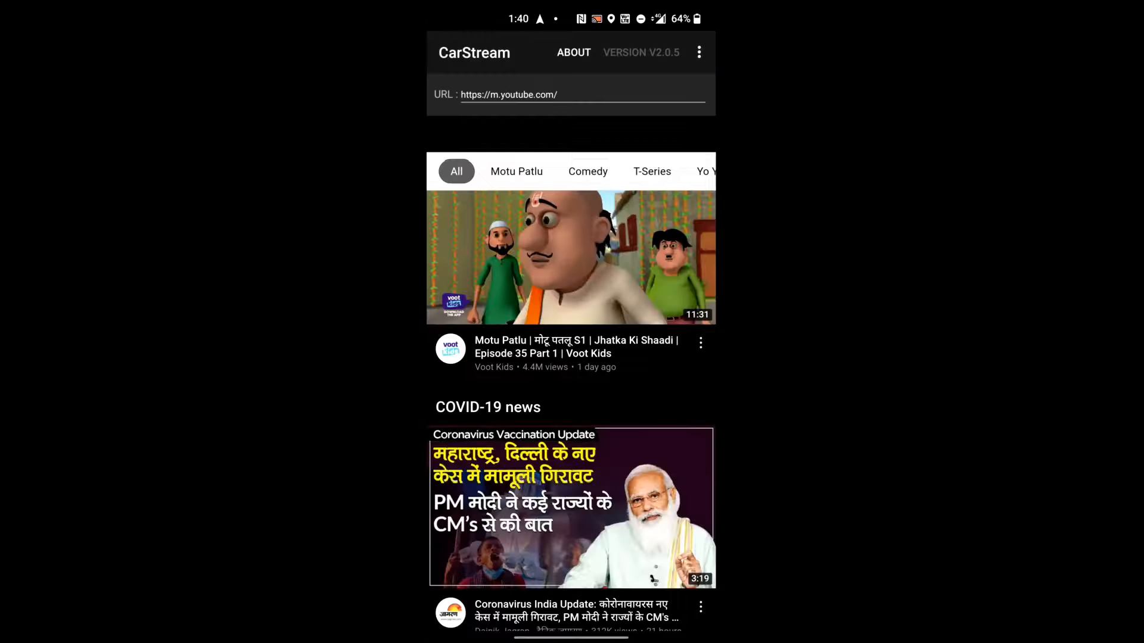
# Scroll the m.youtube.com feed inside CarStream to confirm it loads
pyautogui.scroll(-3)
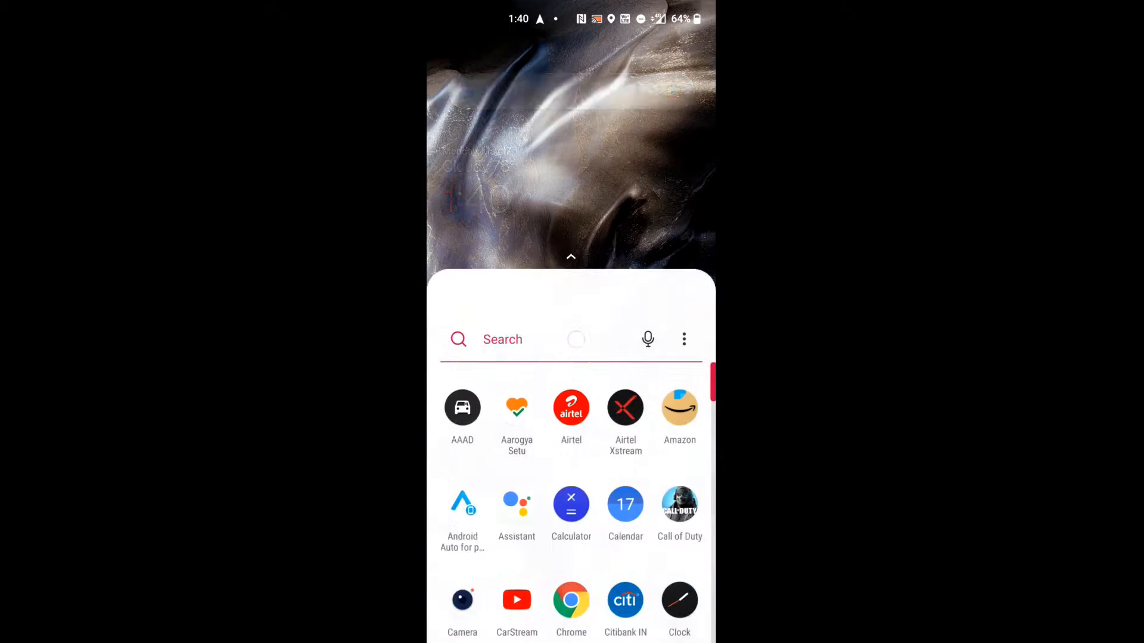
# Scroll the app drawer to find AAAD and CarStream, then return home
pyautogui.scroll(-3)
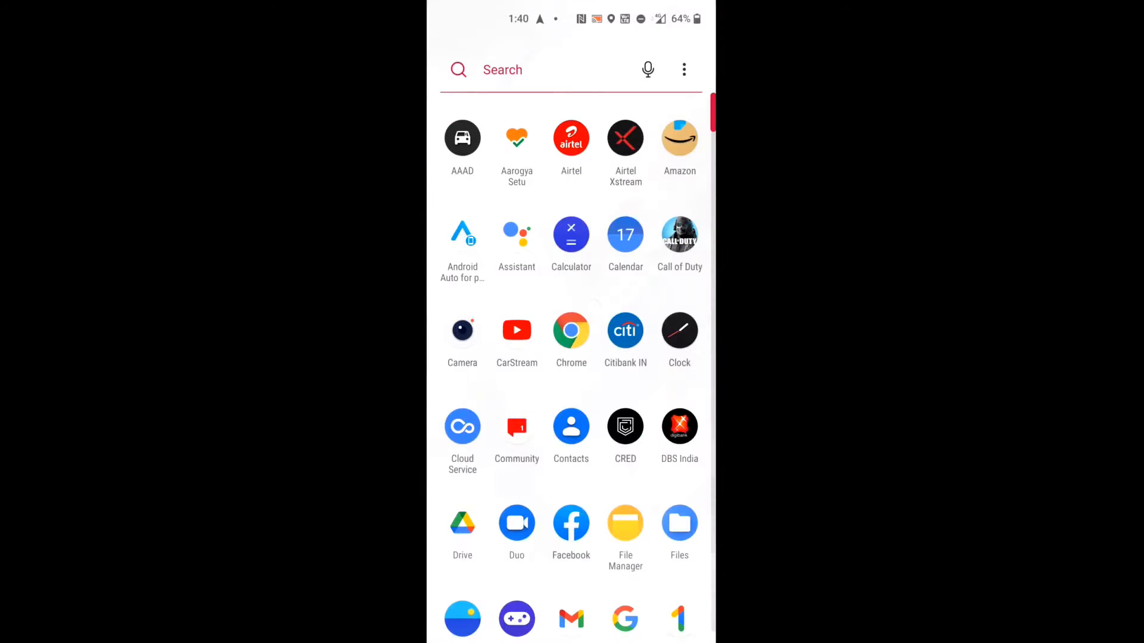
pyautogui.scroll(-3)
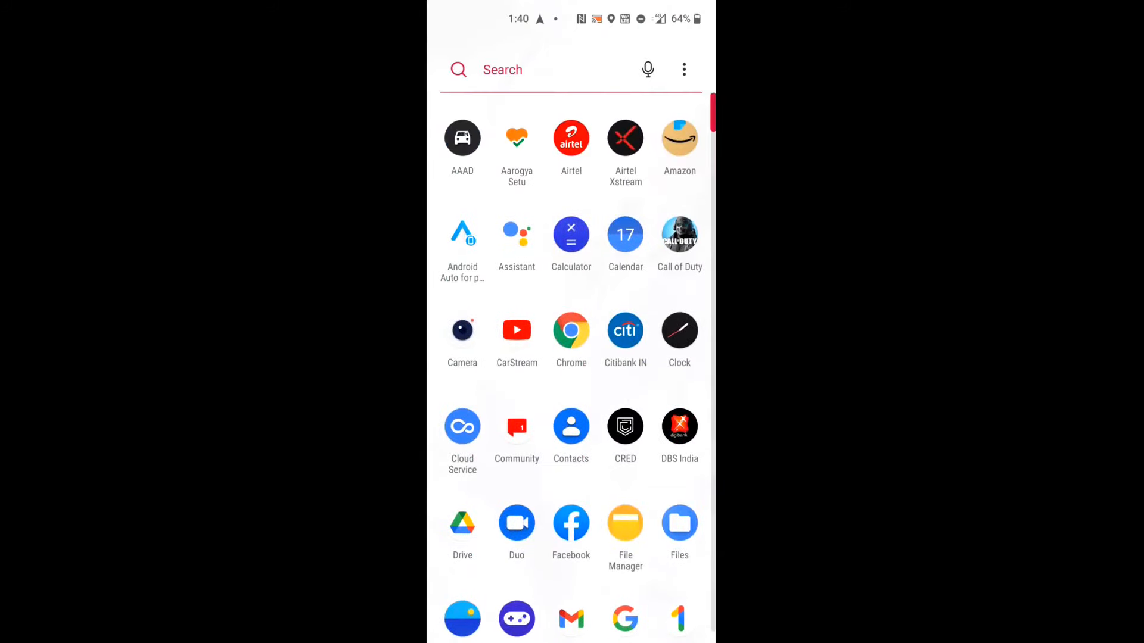
pyautogui.scroll(-3)
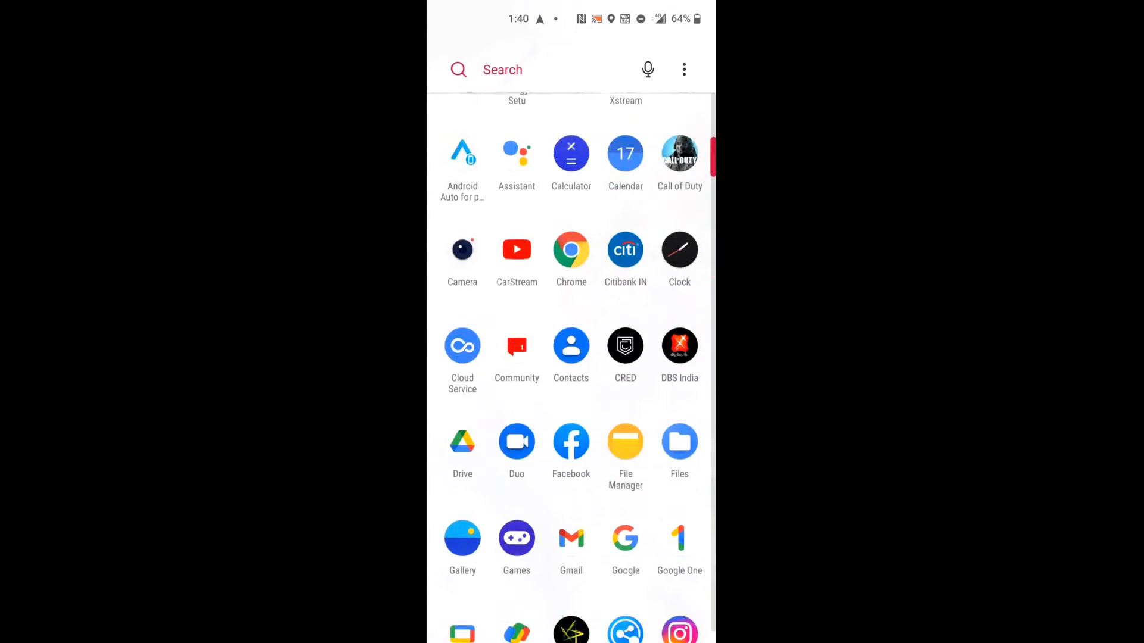
pyautogui.press('HOME')
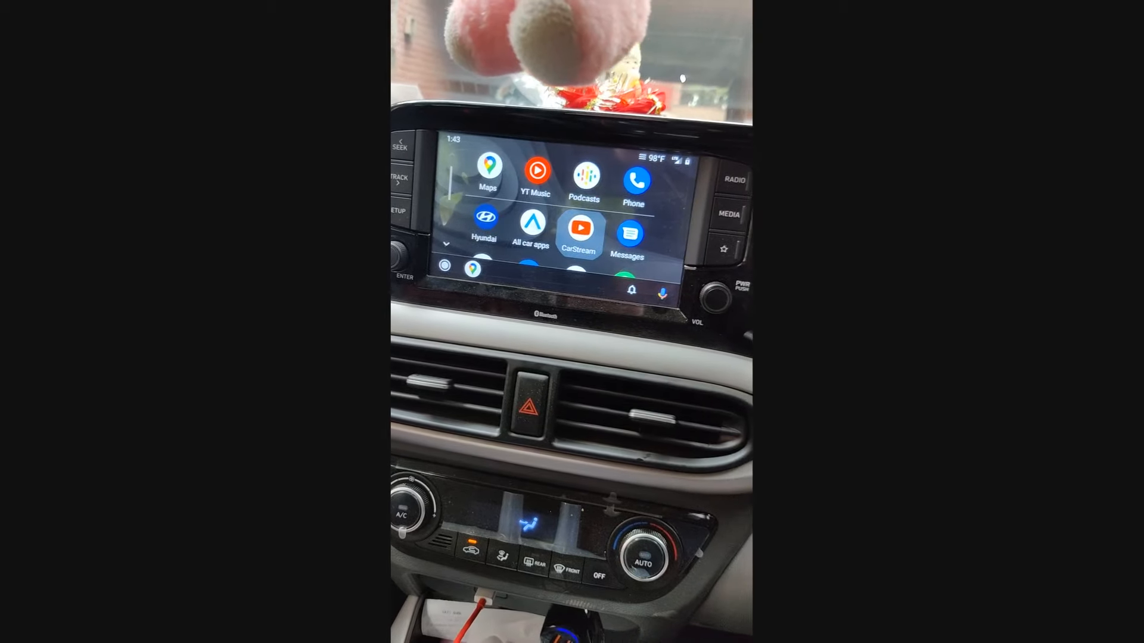
# Launch CarStream from the car's Android Auto launcher to show its YouTube page
pyautogui.click(578, 231)
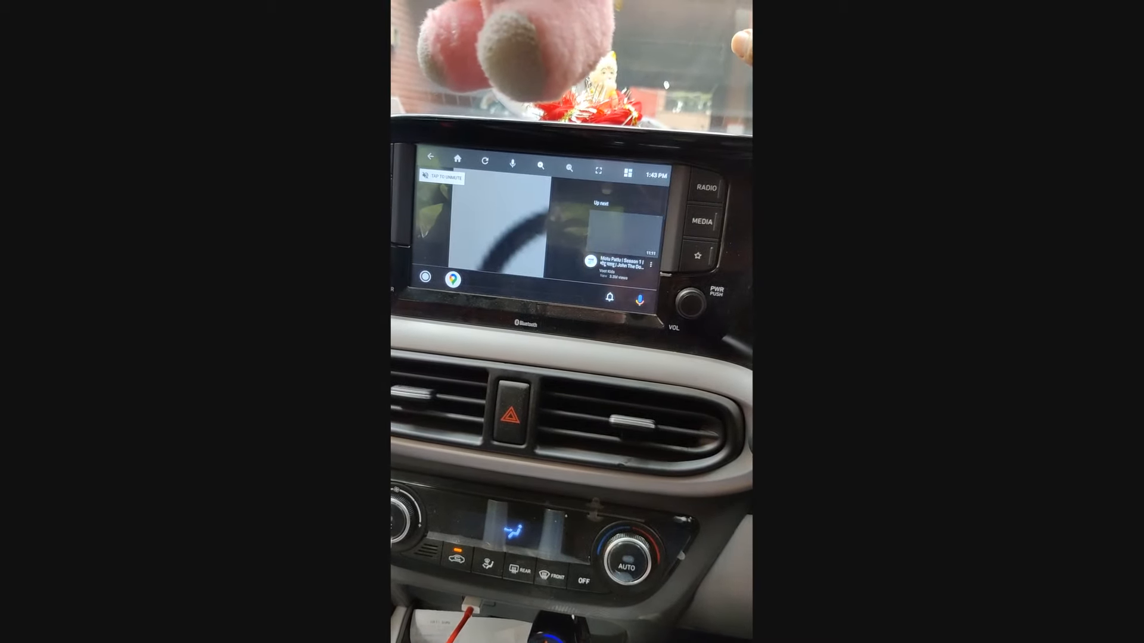